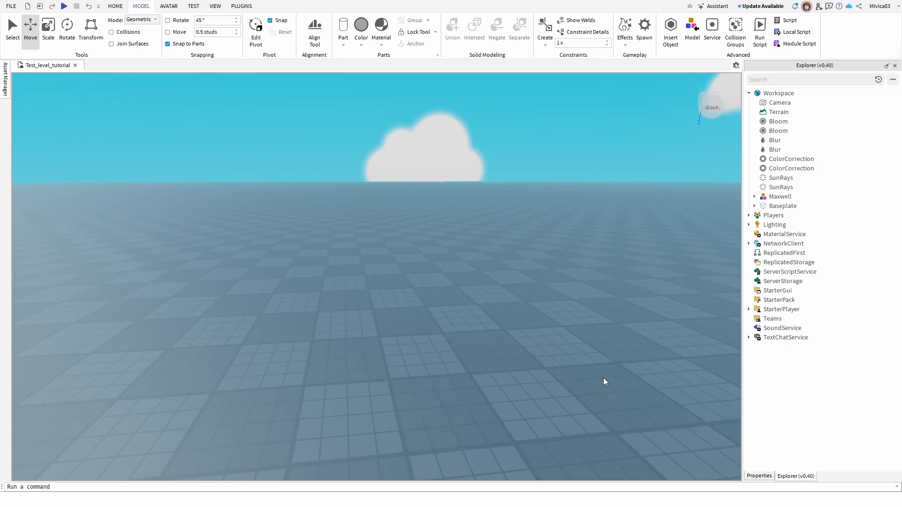
pyautogui.moveTo(598, 379)
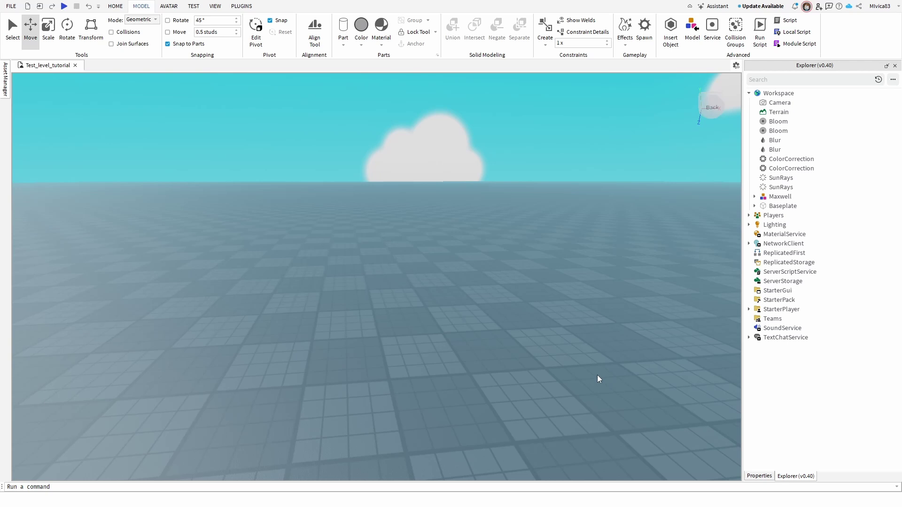
pyautogui.moveTo(610, 416)
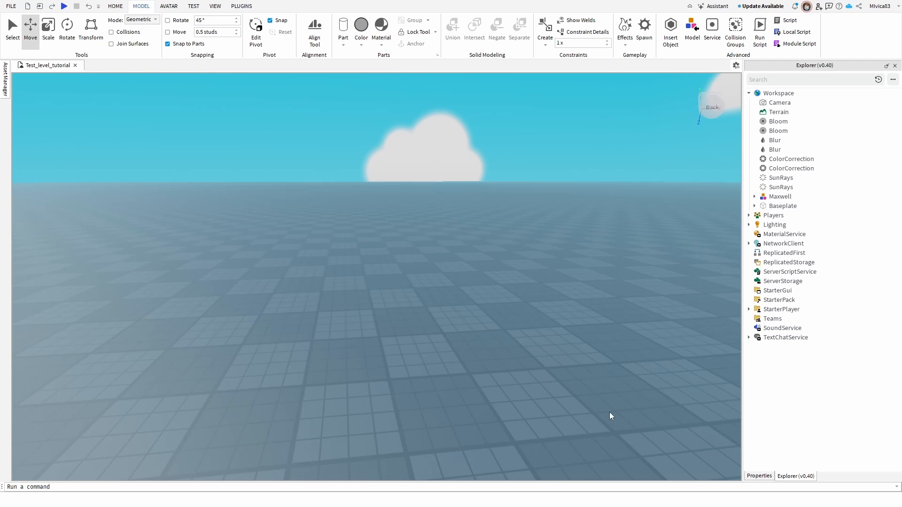
pyautogui.moveTo(529, 376)
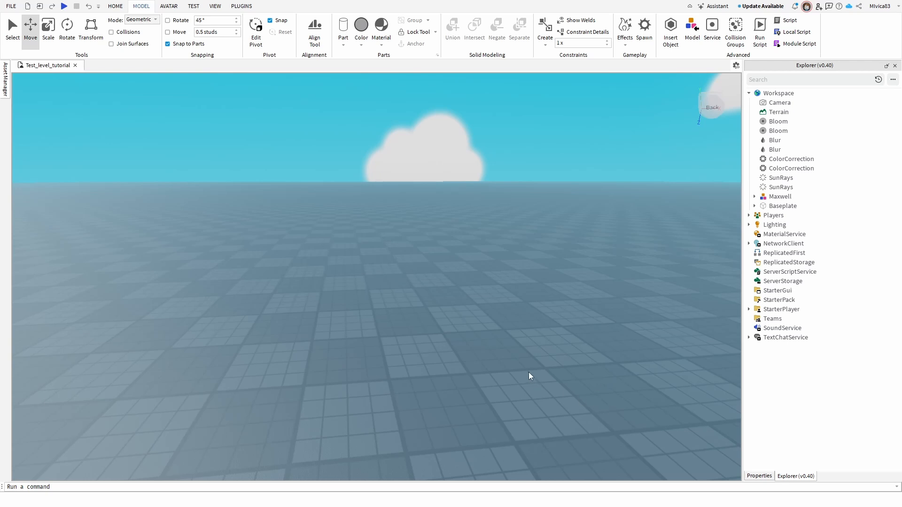
pyautogui.moveTo(523, 375)
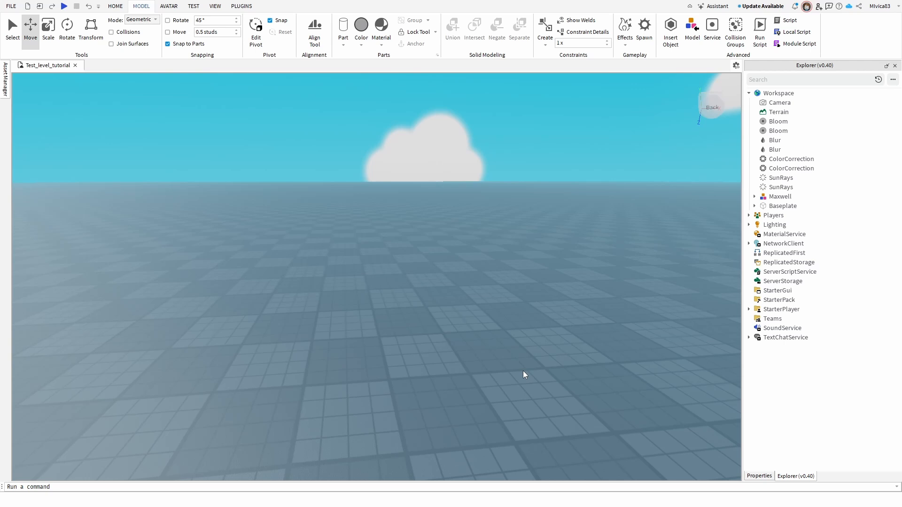
pyautogui.moveTo(482, 369)
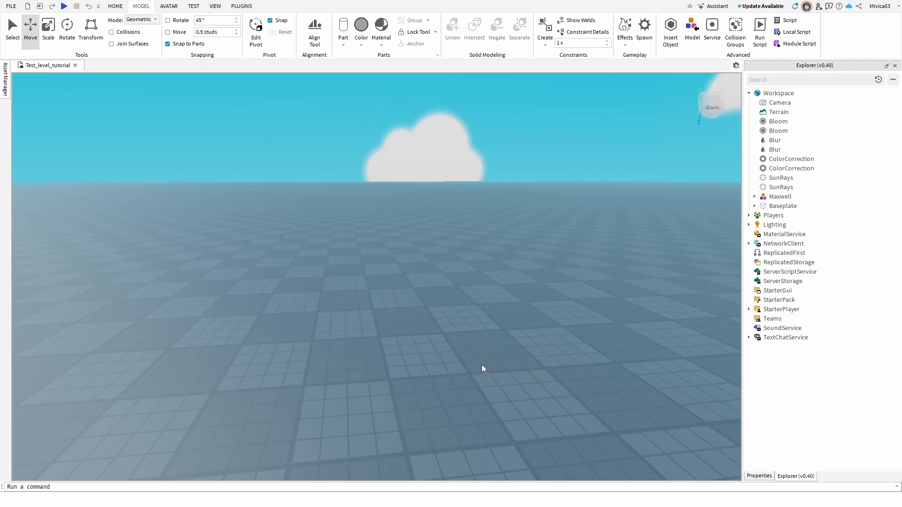
pyautogui.moveTo(473, 376)
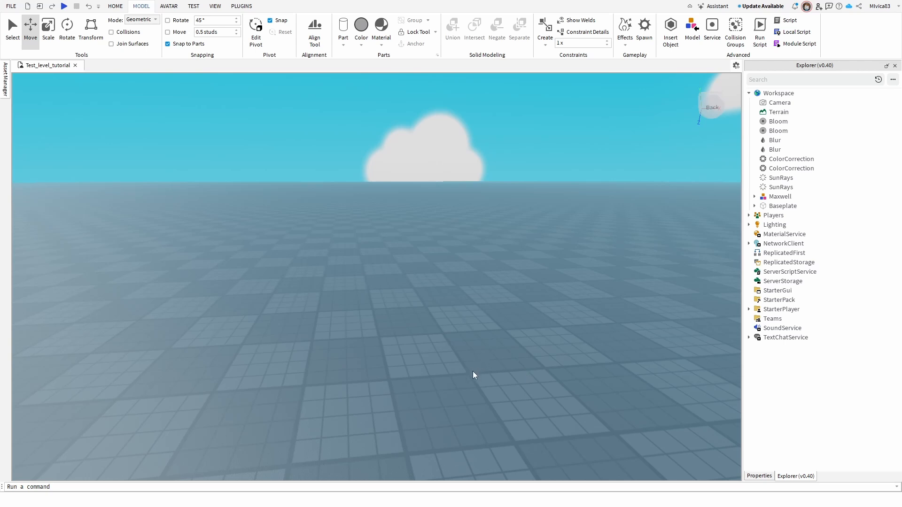
pyautogui.moveTo(498, 32)
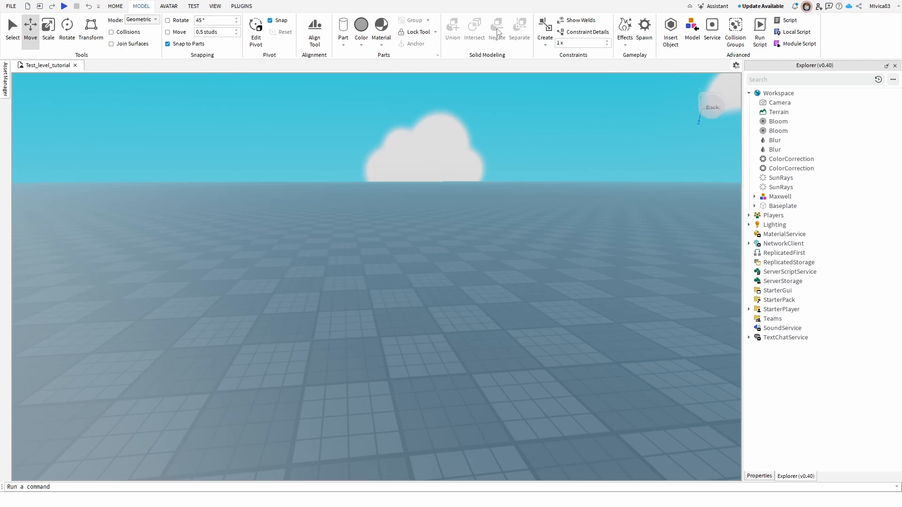
# - Insert a Block part from the Model tab and scale it into a flat wall
pyautogui.click(115, 6)
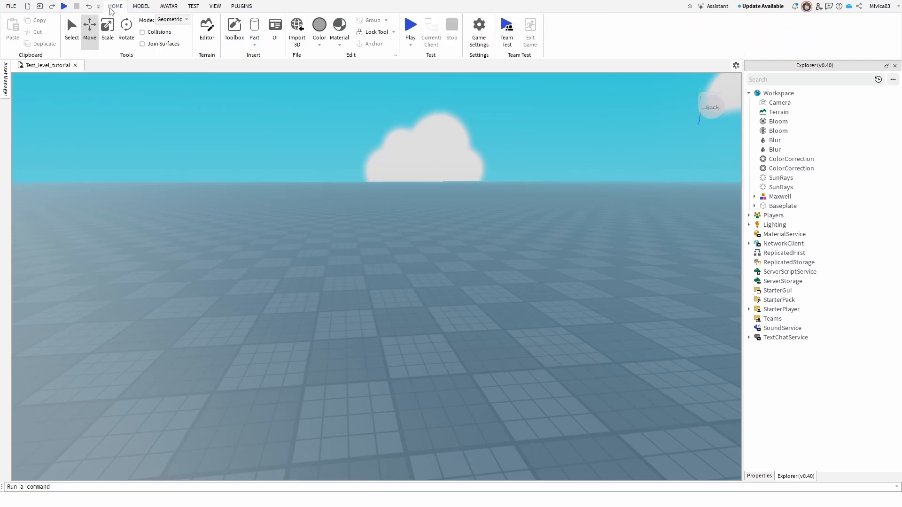
pyautogui.click(141, 6)
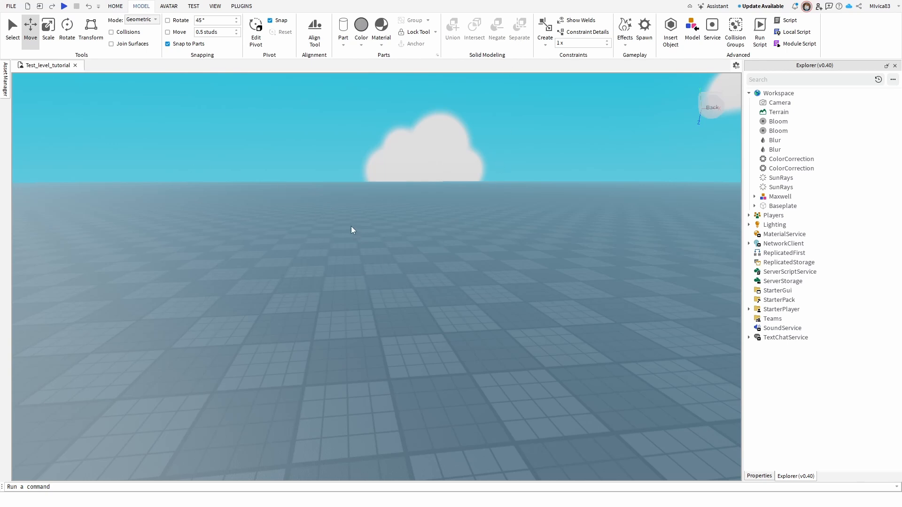
pyautogui.moveTo(362, 230)
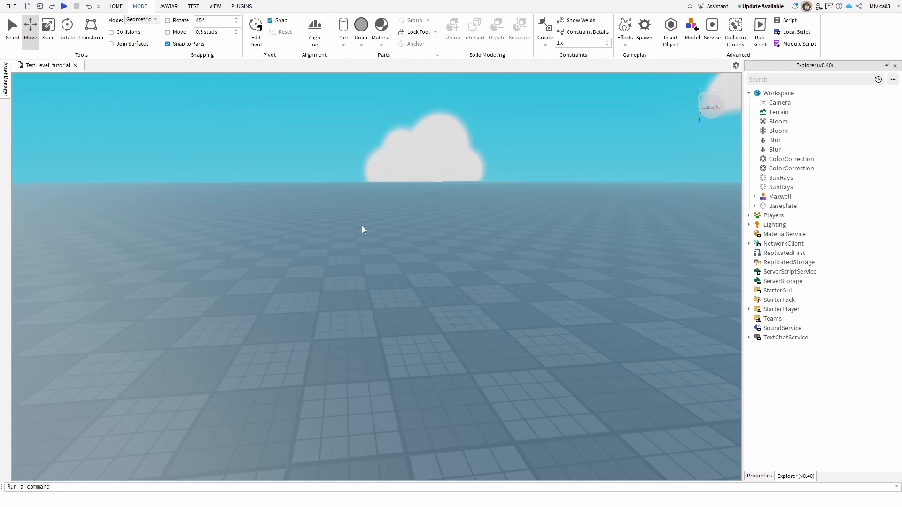
pyautogui.moveTo(349, 226)
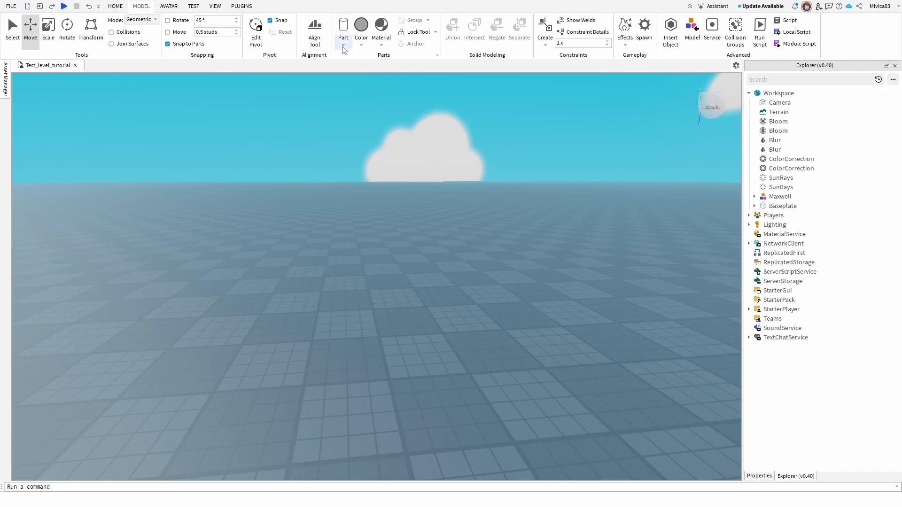
pyautogui.click(343, 25)
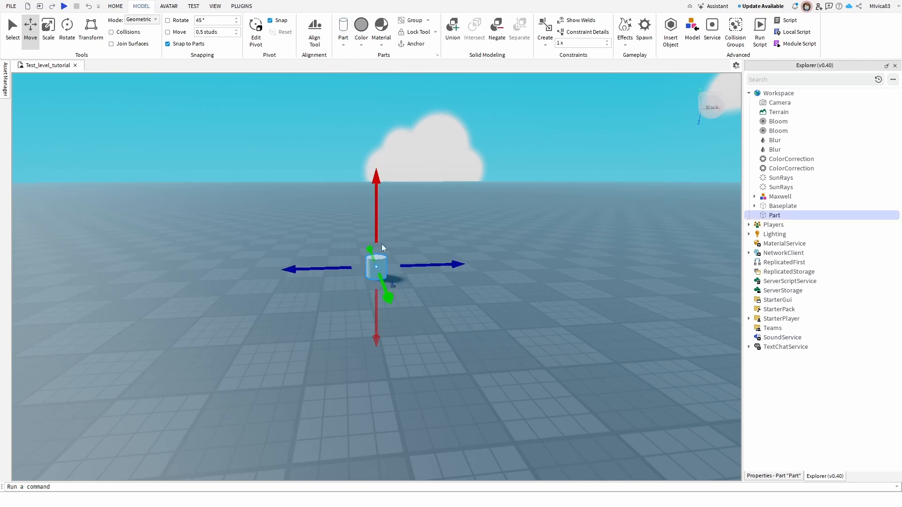
pyautogui.click(343, 28)
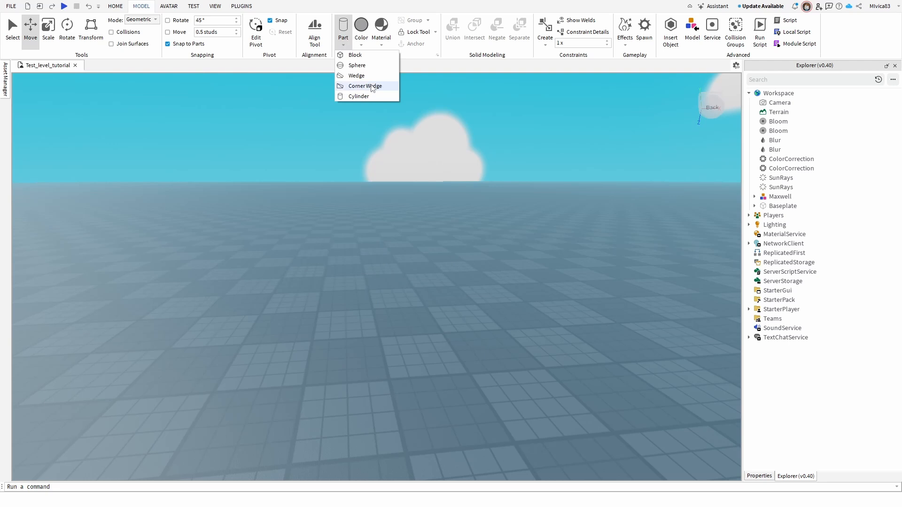
pyautogui.click(355, 55)
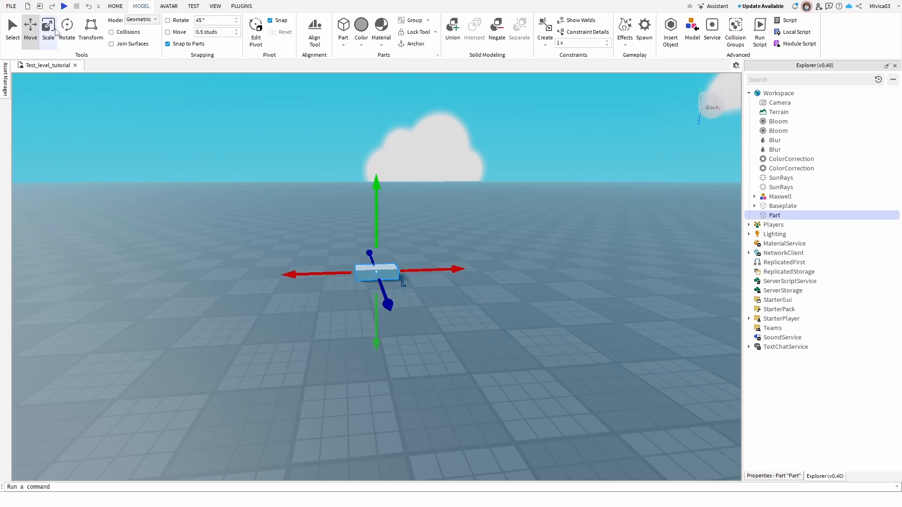
pyautogui.click(48, 29)
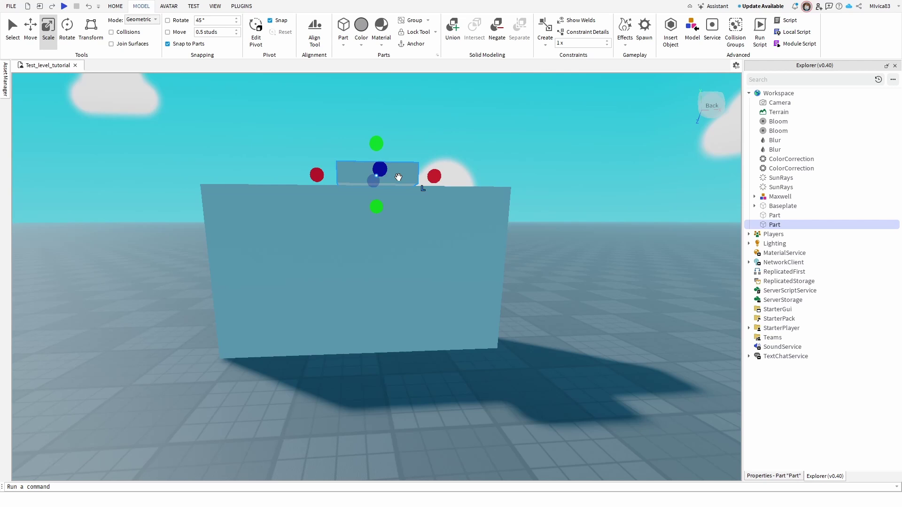
# - Change the part shape to Cylinder, then scale, rotate and move it upright beside the wall
pyautogui.click(343, 25)
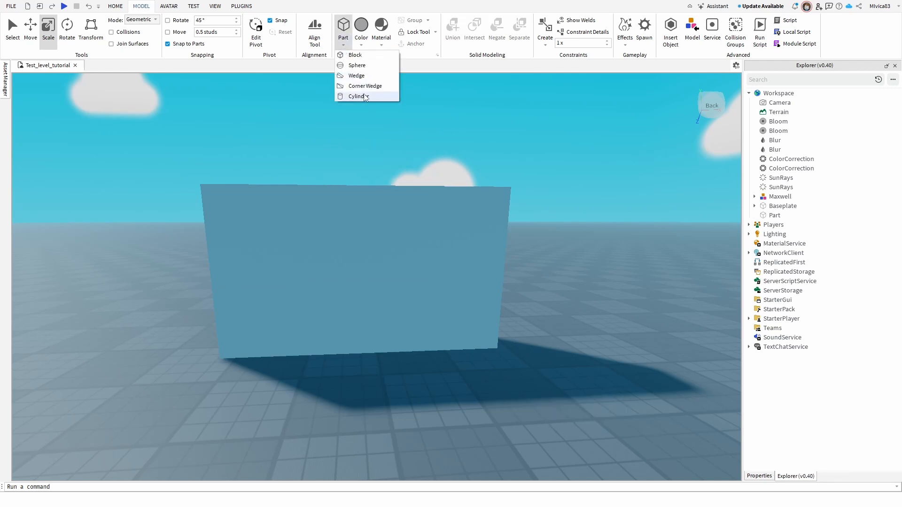
pyautogui.click(357, 96)
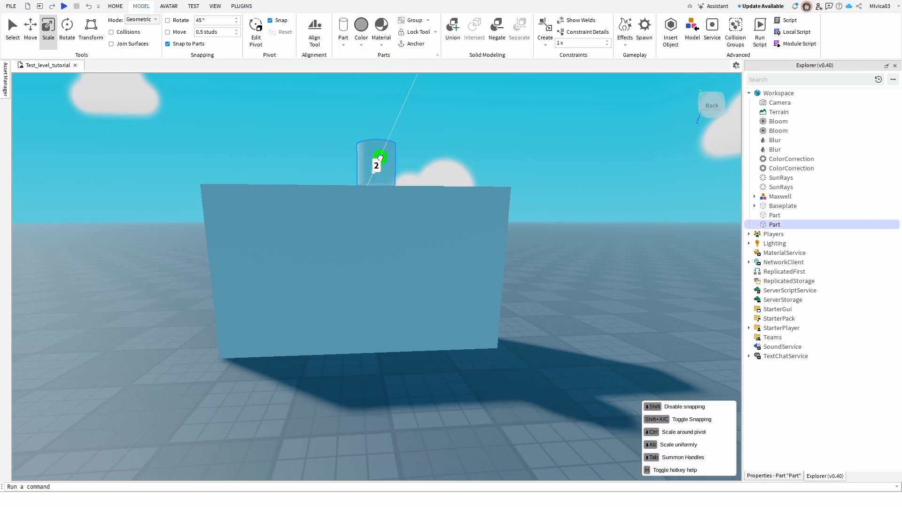
pyautogui.click(30, 27)
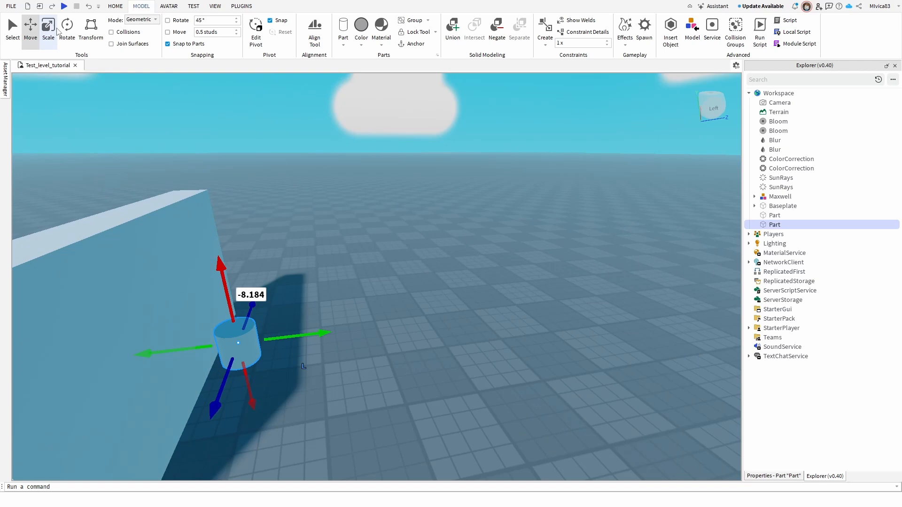
pyautogui.click(67, 29)
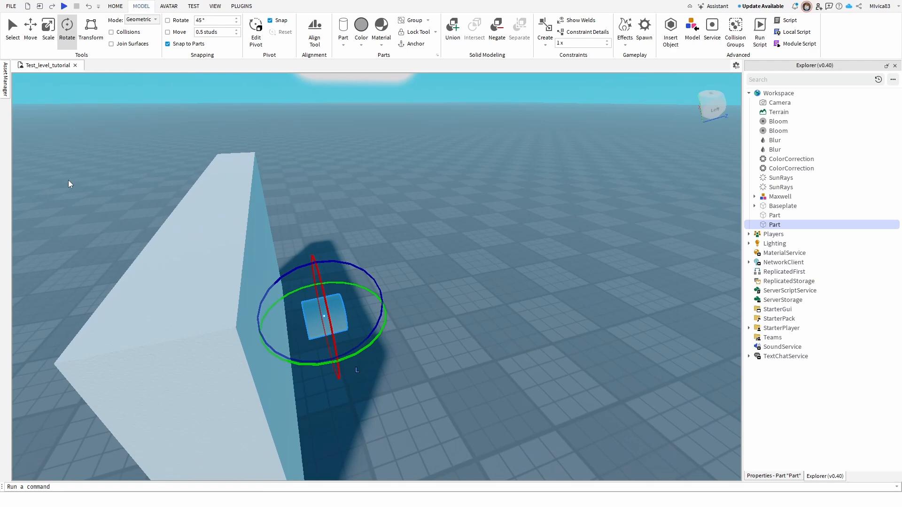
pyautogui.click(48, 27)
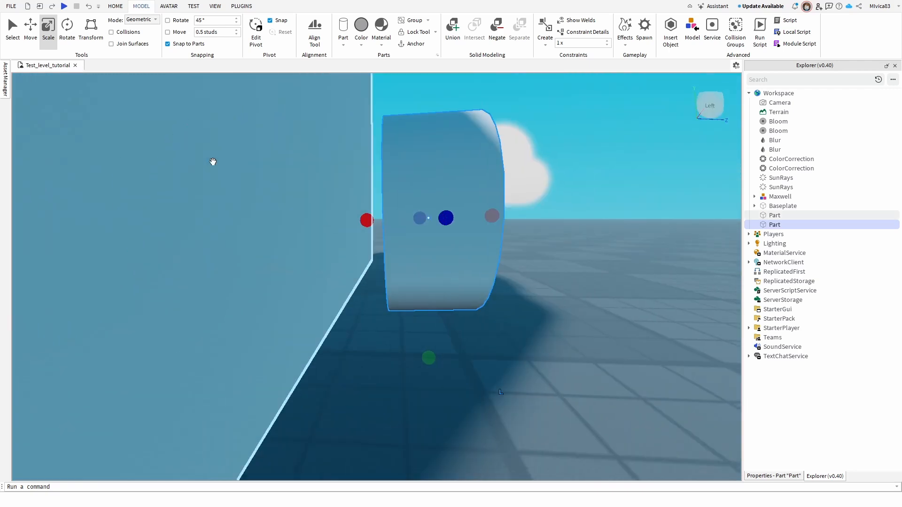
pyautogui.click(30, 29)
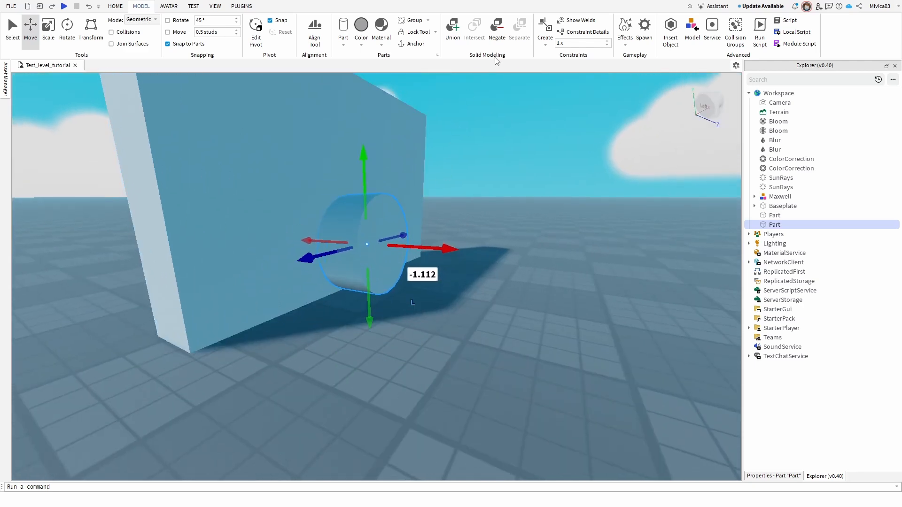
pyautogui.moveTo(496, 28)
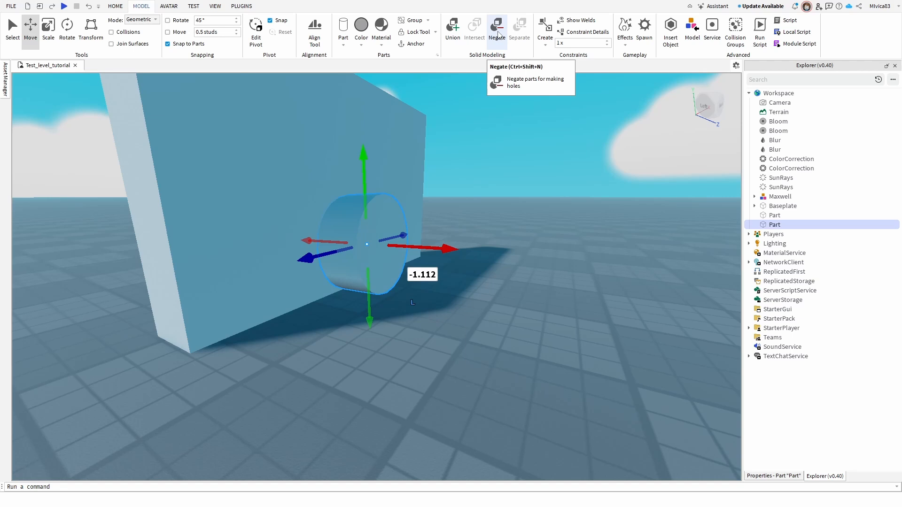
# - Negate the cylinder so it becomes a NegativePart inside the wall
pyautogui.click(496, 28)
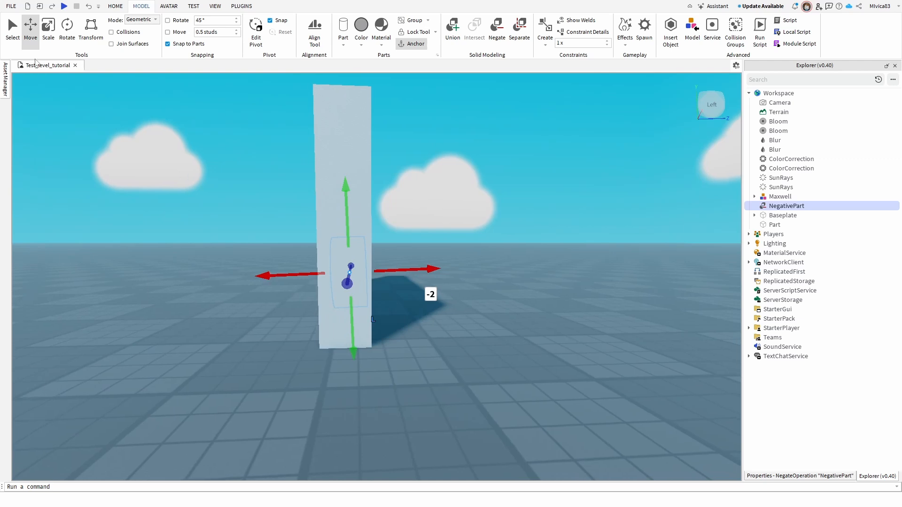
# - Resize and move the NegativePart into the wall base, then add the wall to the selection
pyautogui.click(48, 29)
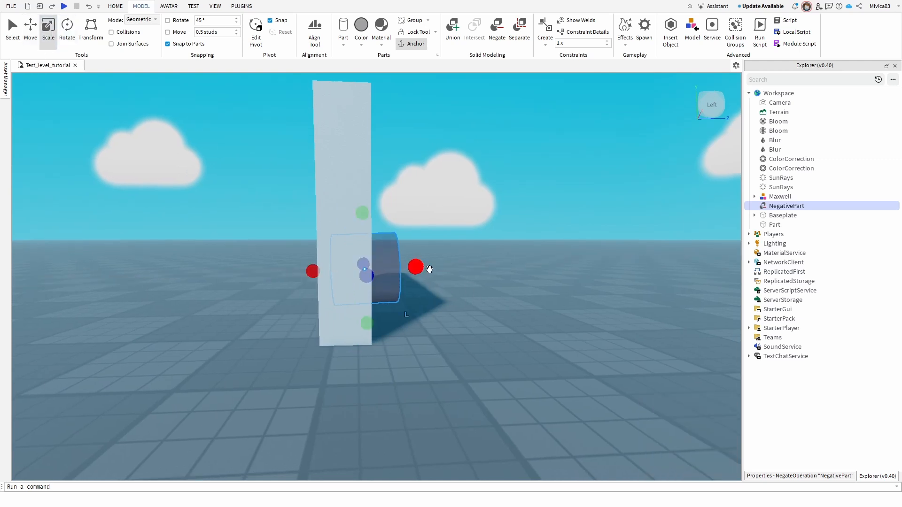
pyautogui.click(30, 29)
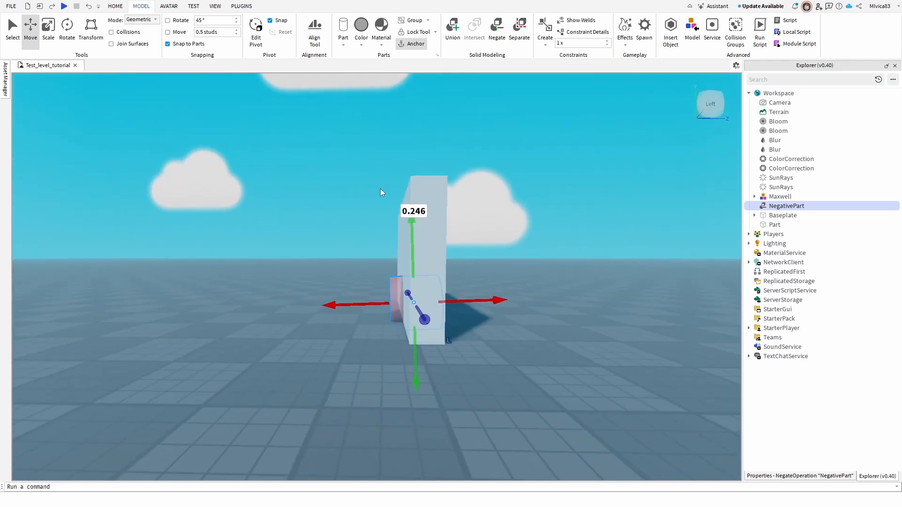
pyautogui.click(774, 225)
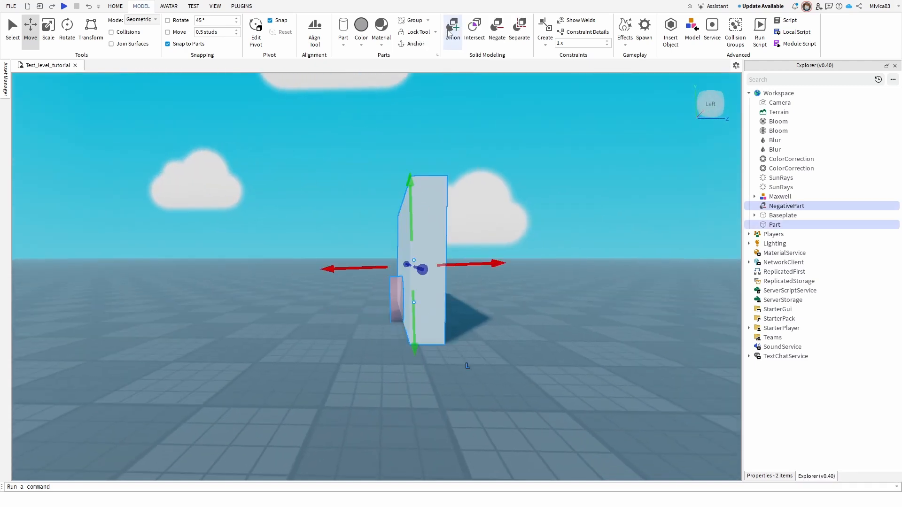
# - Union the wall Part with the NegativePart, cutting the arched doorway
pyautogui.click(452, 26)
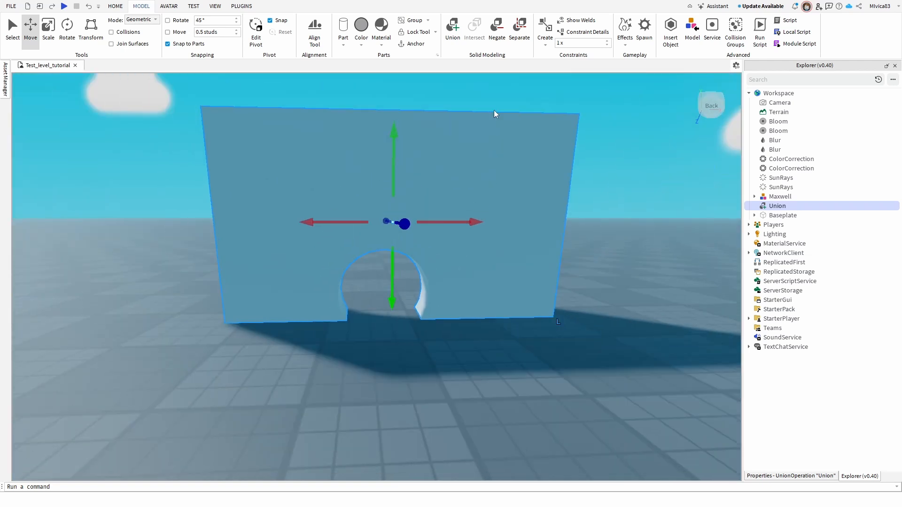
pyautogui.moveTo(497, 28)
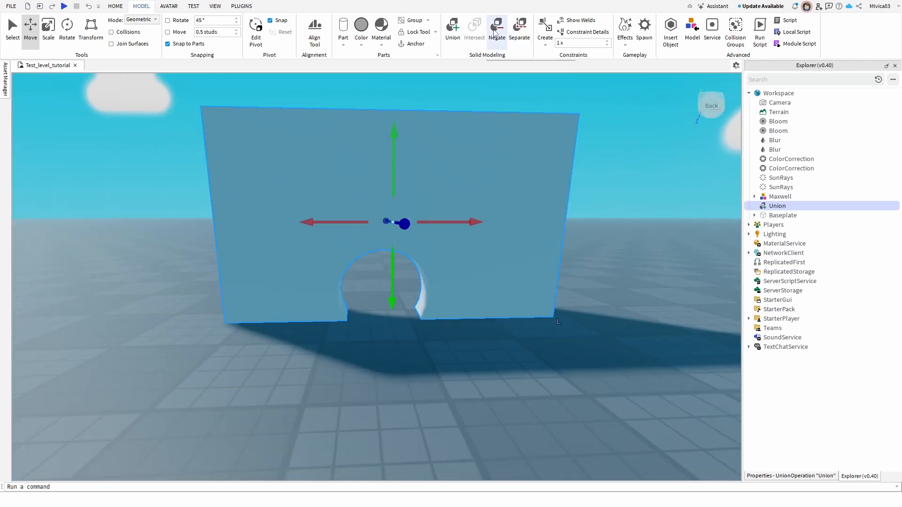
pyautogui.moveTo(496, 29)
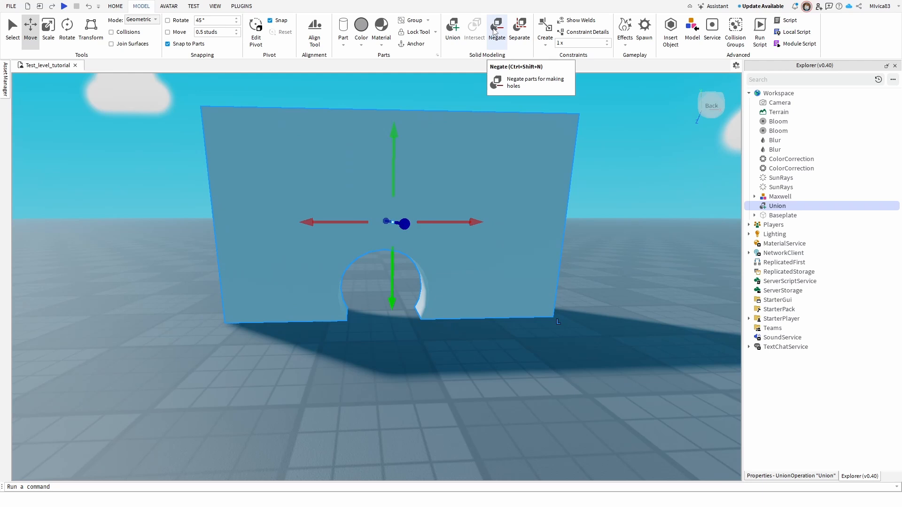
pyautogui.moveTo(373, 86)
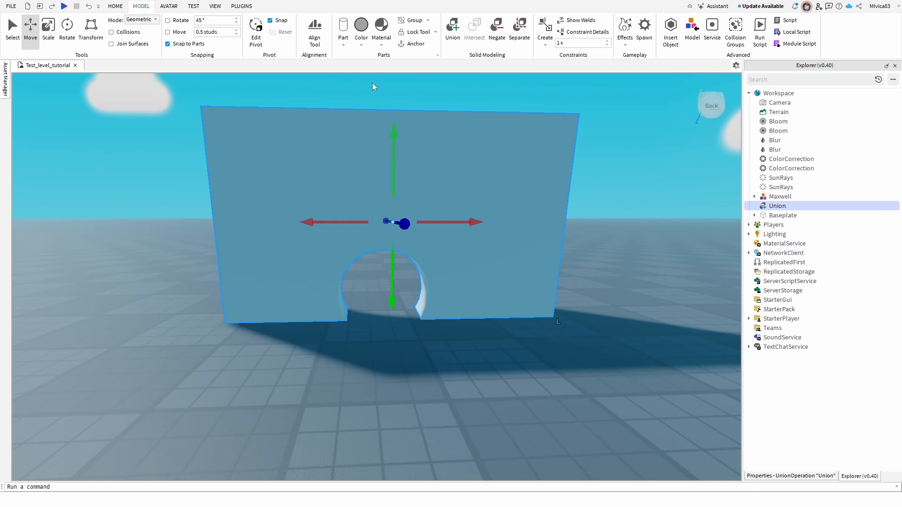
pyautogui.moveTo(522, 209)
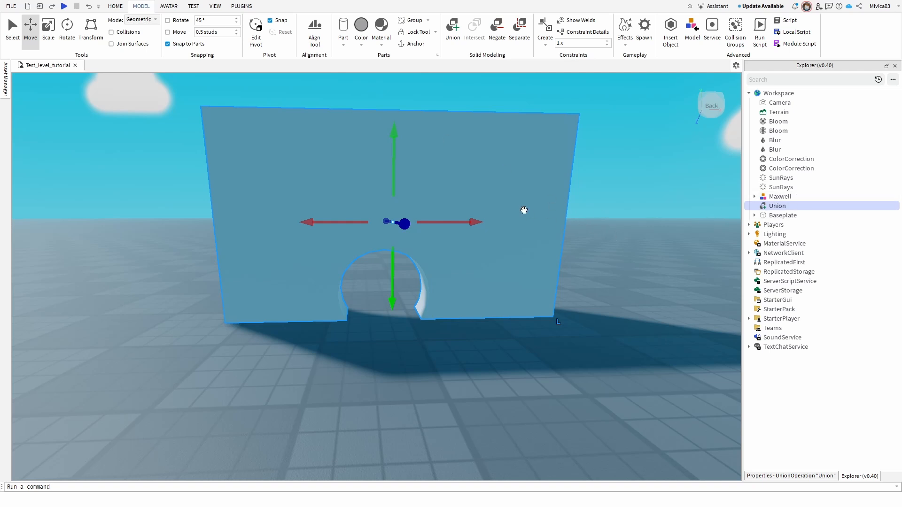
pyautogui.moveTo(343, 249)
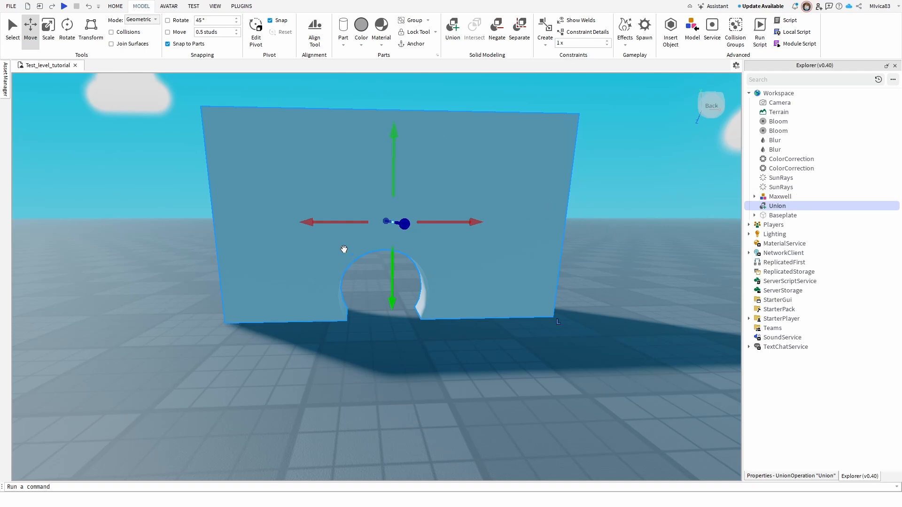
pyautogui.moveTo(344, 240)
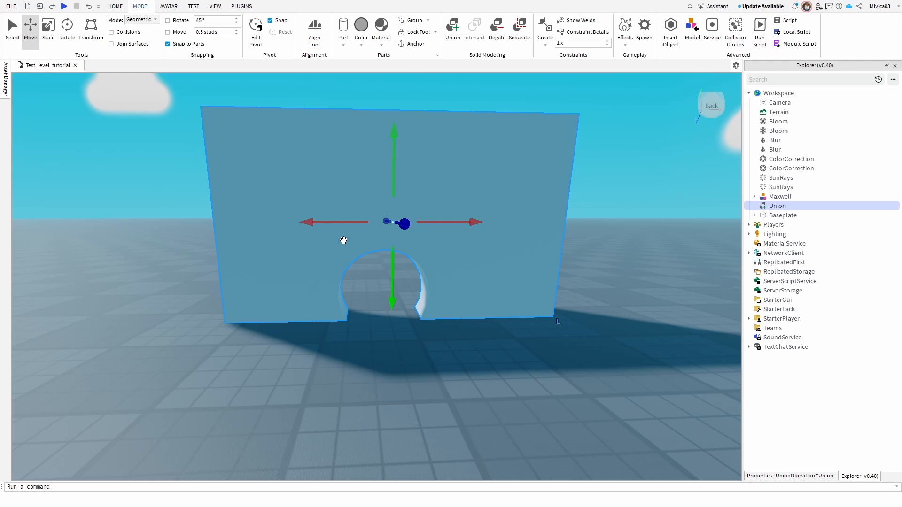